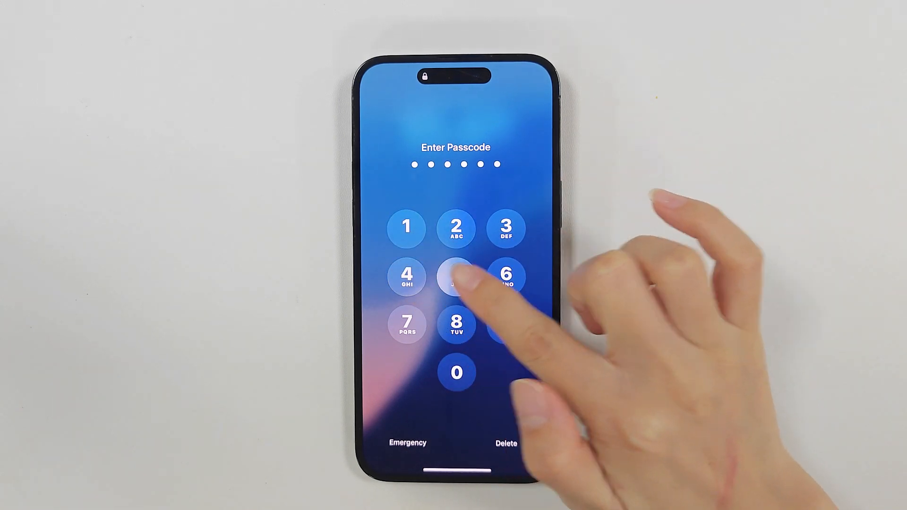
- Attempt the six-digit passcode on the Enter Passcode screen; the iPhone stays locked
{"action": "left_click", "coordinate": [456, 276]}
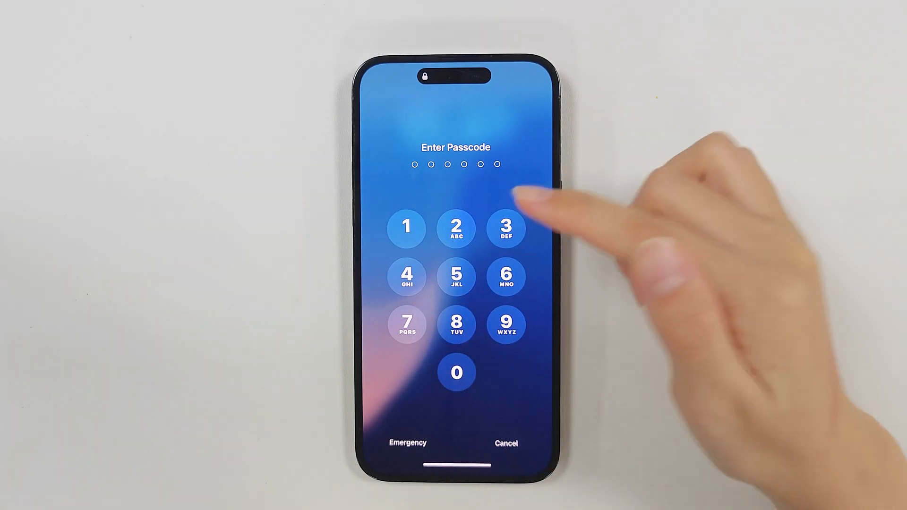
{"action": "left_click", "coordinate": [455, 324]}
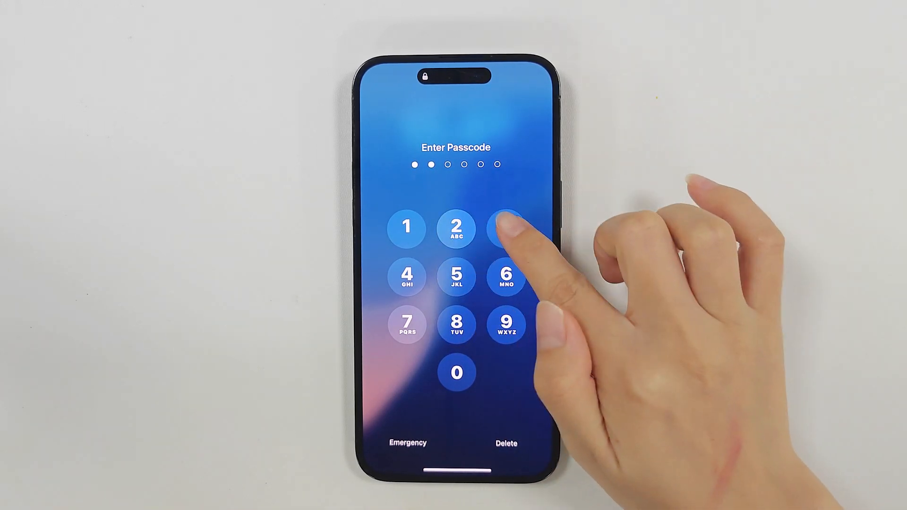
{"action": "left_click", "coordinate": [505, 228]}
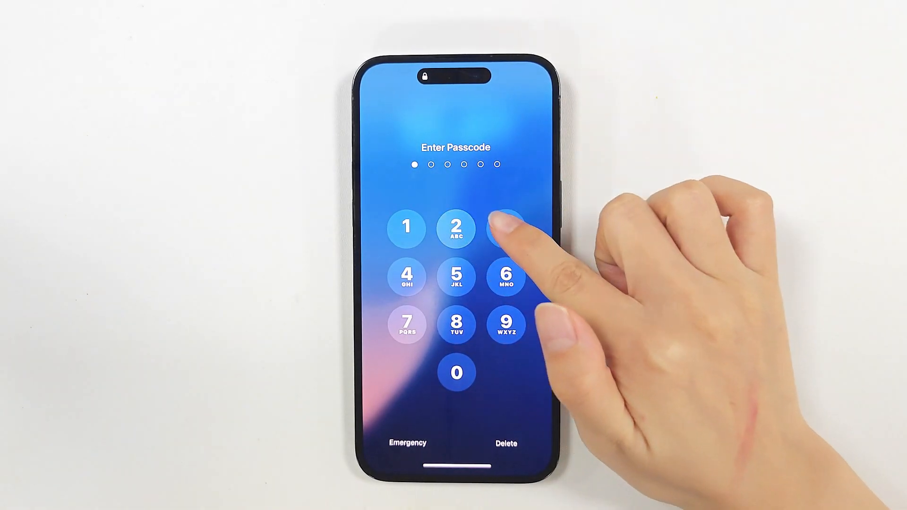
{"action": "left_click", "coordinate": [505, 228]}
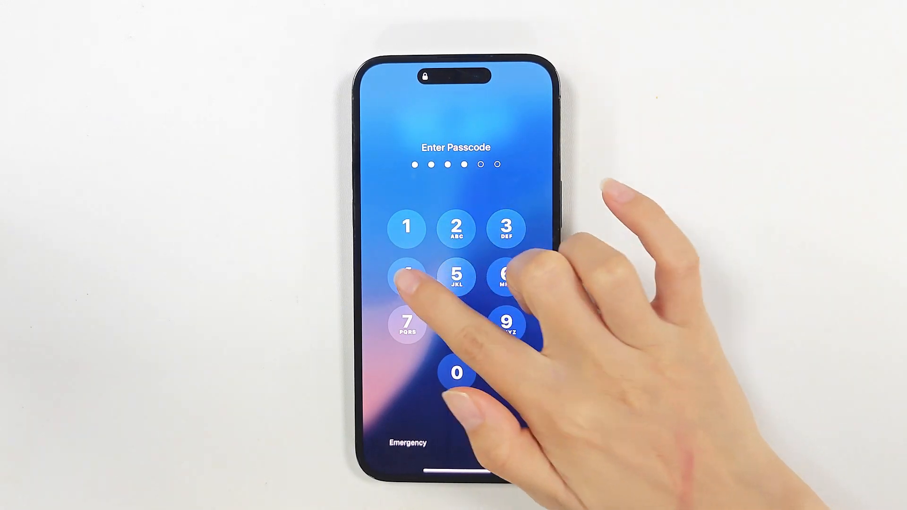
{"action": "left_click", "coordinate": [406, 274]}
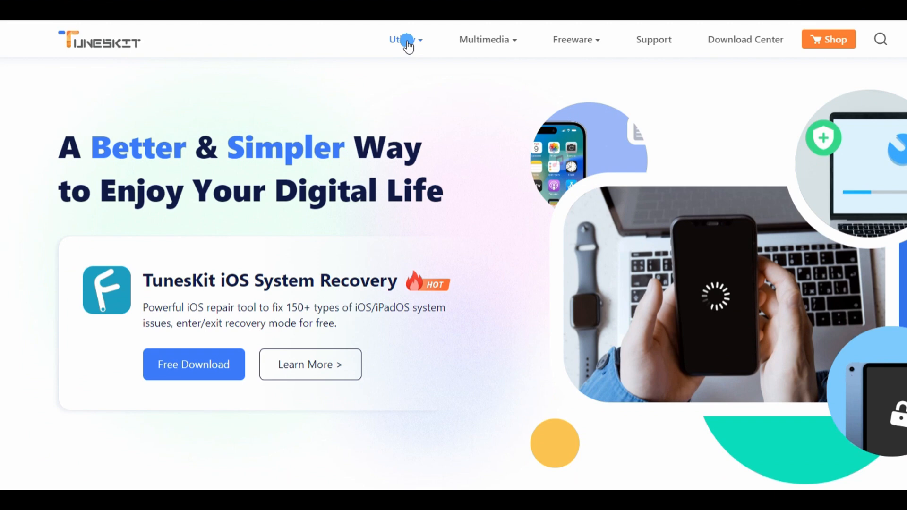
- Browse the iPhone Unlocker page via Utility, viewing the Touch ID and 'iPhone is disabled' scenarios
{"action": "left_click", "coordinate": [401, 39]}
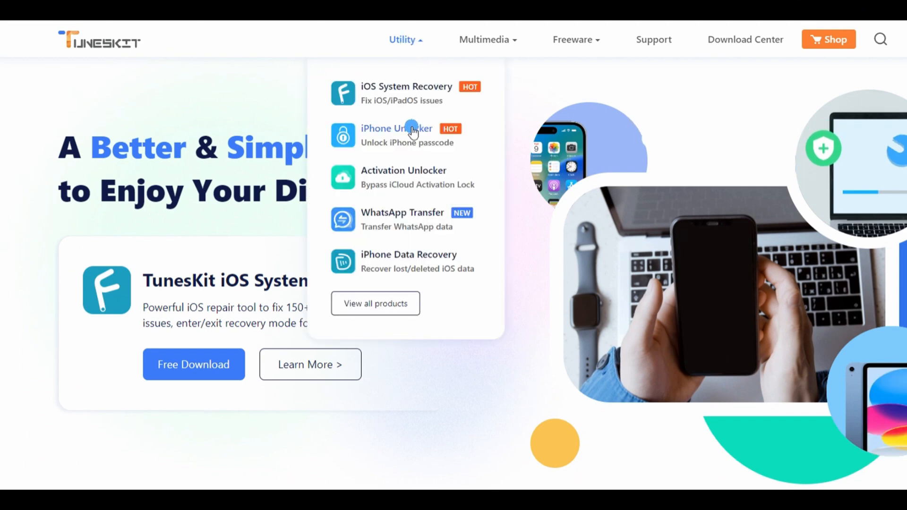
{"action": "left_click", "coordinate": [397, 129]}
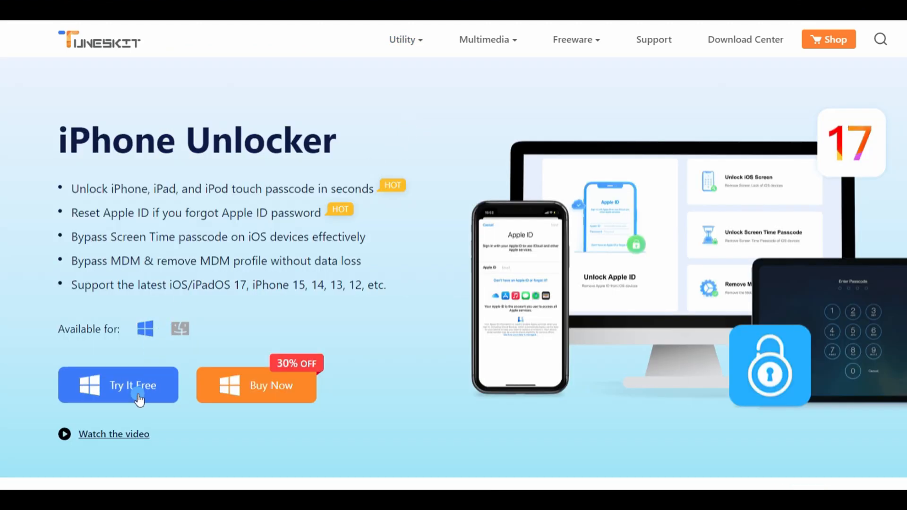
{"action": "scroll", "scroll_direction": "down", "scroll_amount": 3}
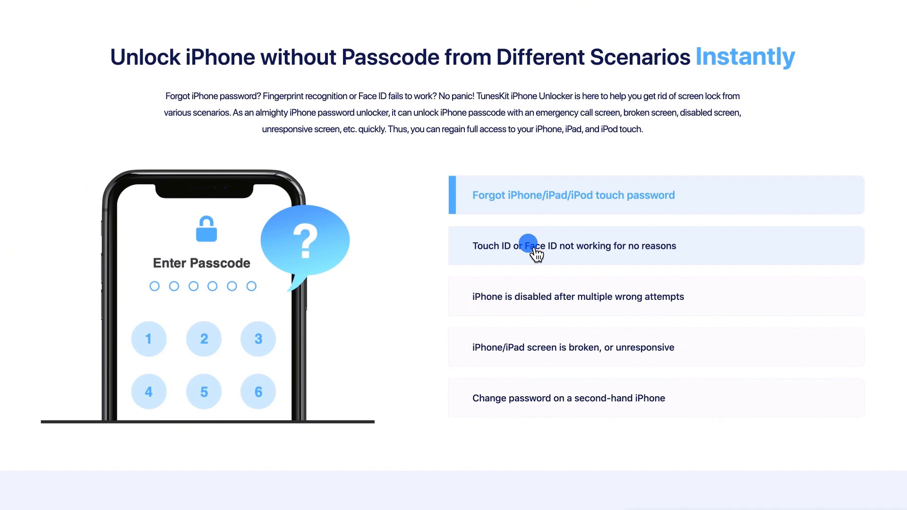
{"action": "left_click", "coordinate": [574, 246]}
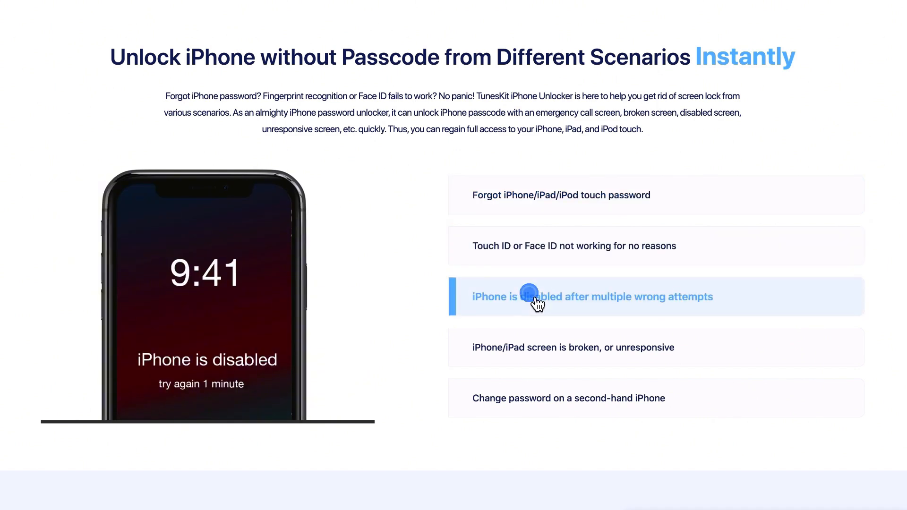
{"action": "left_click", "coordinate": [586, 347]}
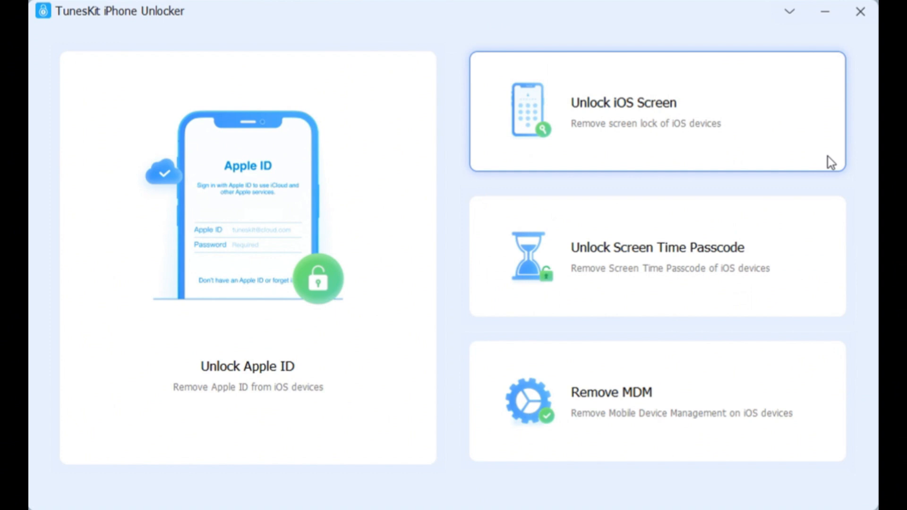
- Start Unlock iOS Screen so the iPhone 11 with firmware 18.0.1 is detected
{"action": "left_click", "coordinate": [636, 110]}
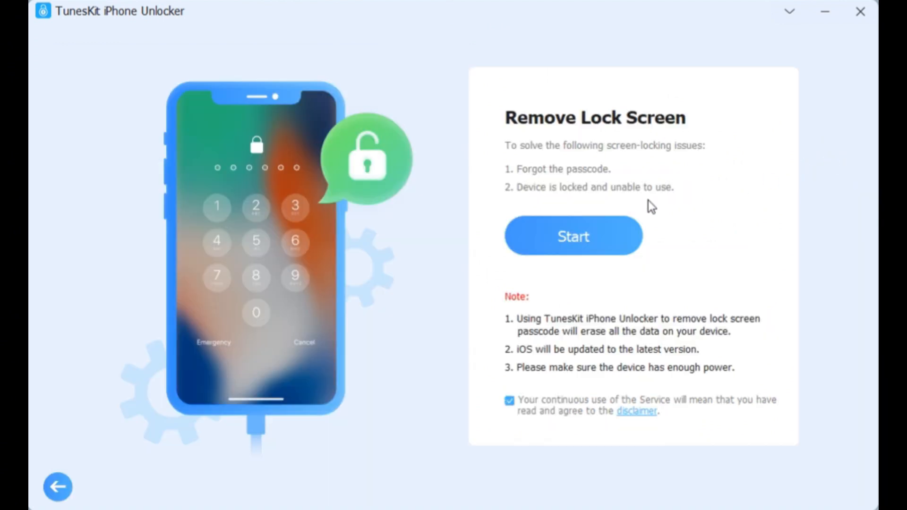
{"action": "left_click", "coordinate": [573, 237]}
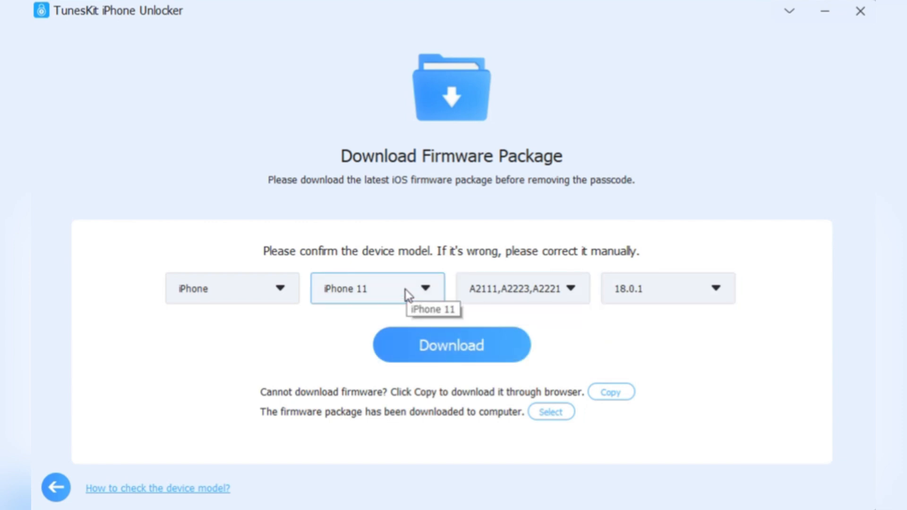
- Download the iPhone 11 18.0.1 firmware and confirm the data-erasing unlock with Yes
{"action": "left_click", "coordinate": [451, 345]}
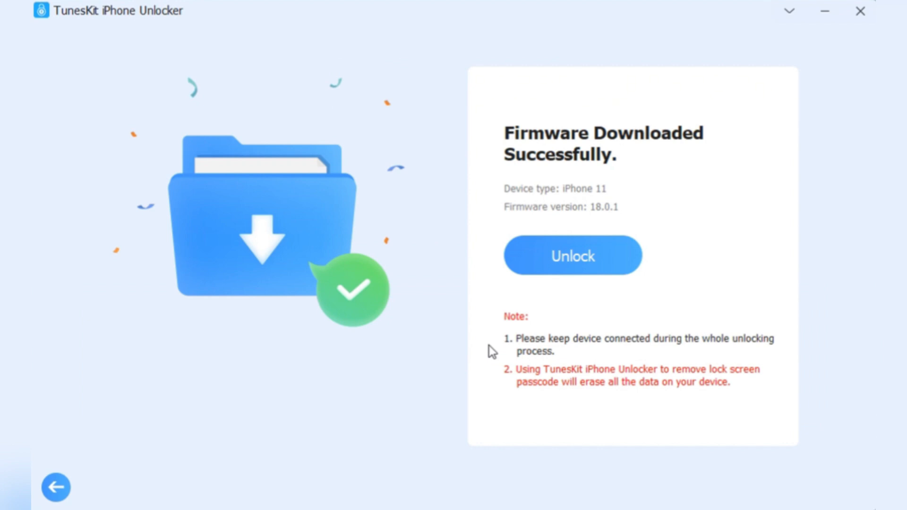
{"action": "left_click", "coordinate": [572, 256]}
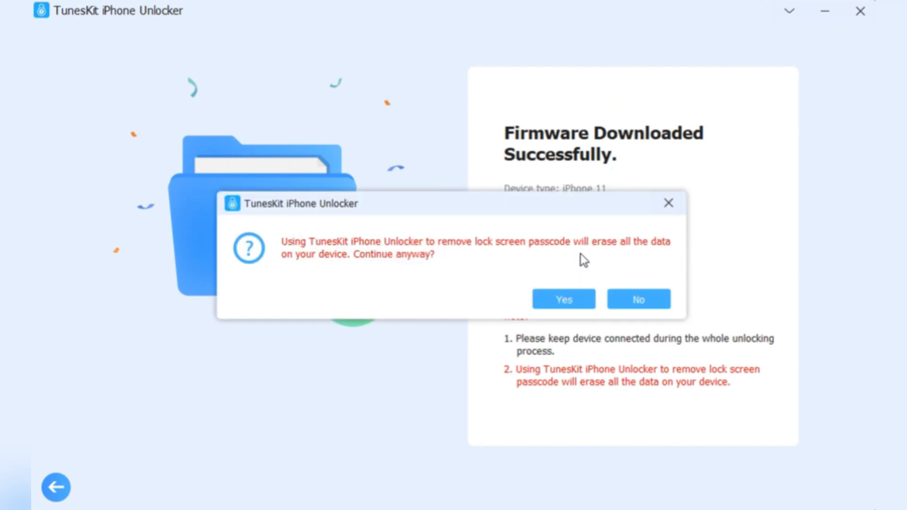
{"action": "left_click", "coordinate": [563, 300]}
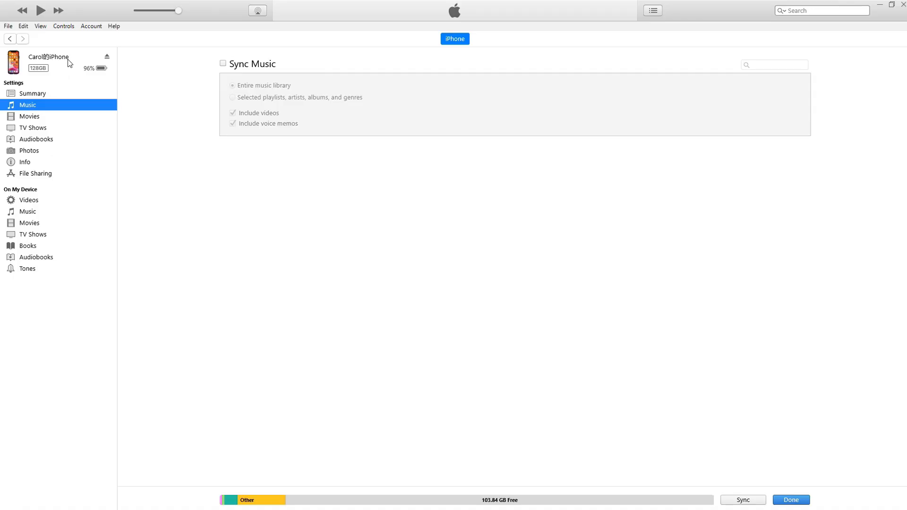
- Restore the iPhone from its Summary, choosing Don't Back Up and Restore and Update
{"action": "left_click", "coordinate": [32, 94]}
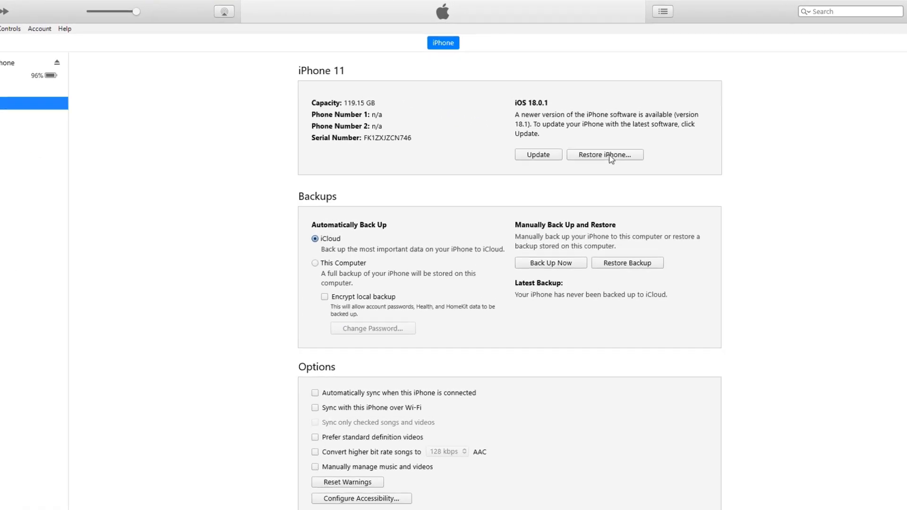
{"action": "left_click", "coordinate": [538, 154]}
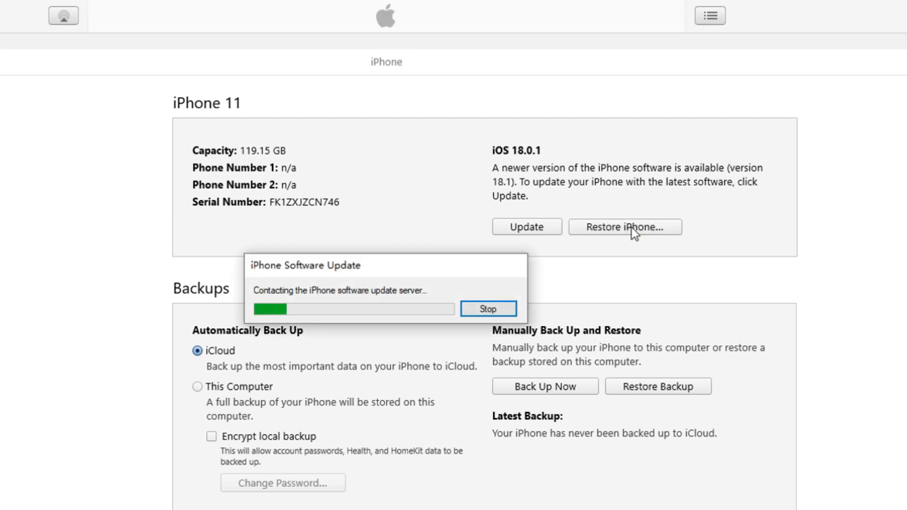
{"action": "left_click", "coordinate": [487, 308]}
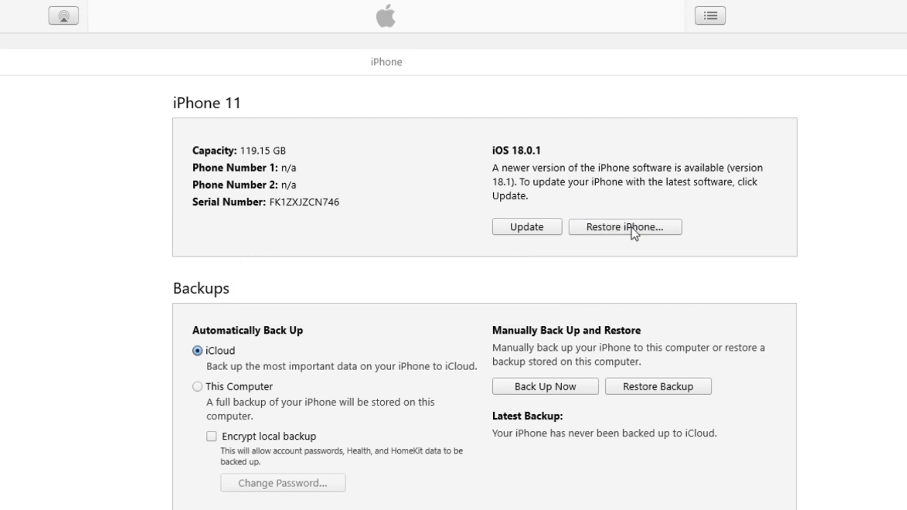
{"action": "left_click", "coordinate": [624, 226]}
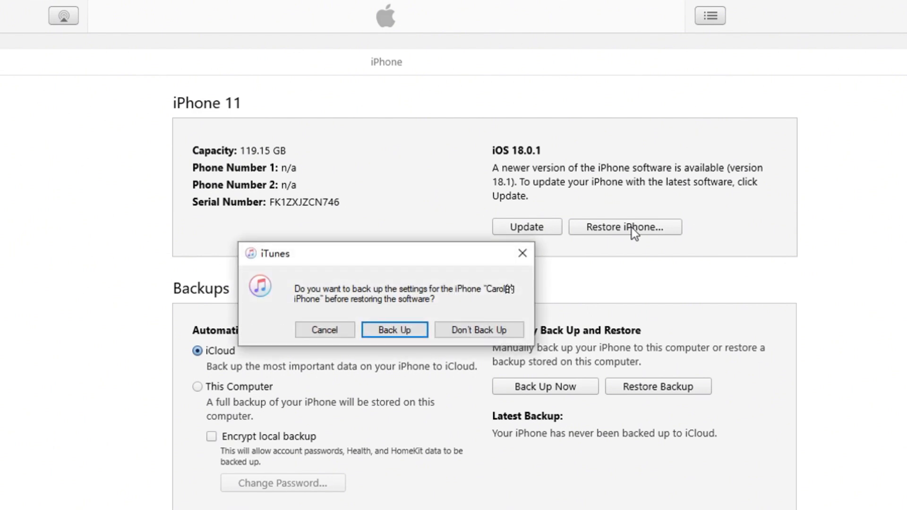
{"action": "mouse_move", "coordinate": [472, 324]}
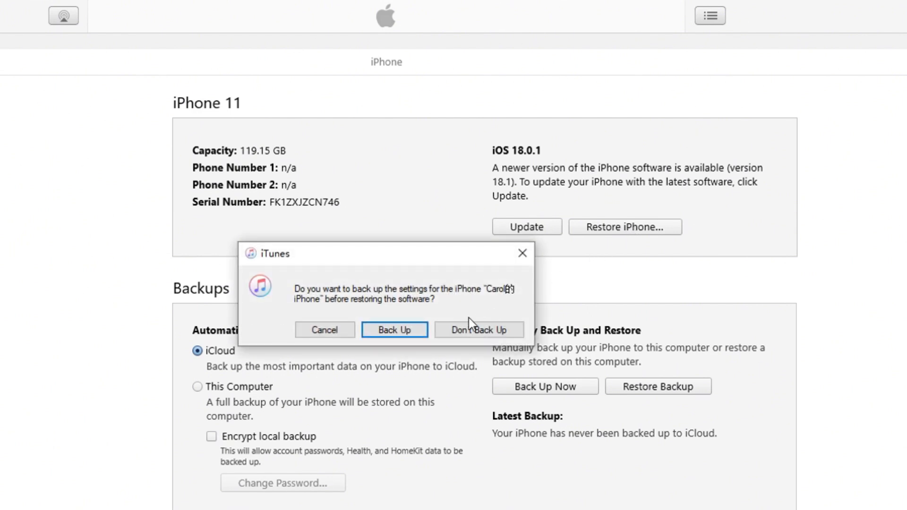
{"action": "left_click", "coordinate": [478, 329]}
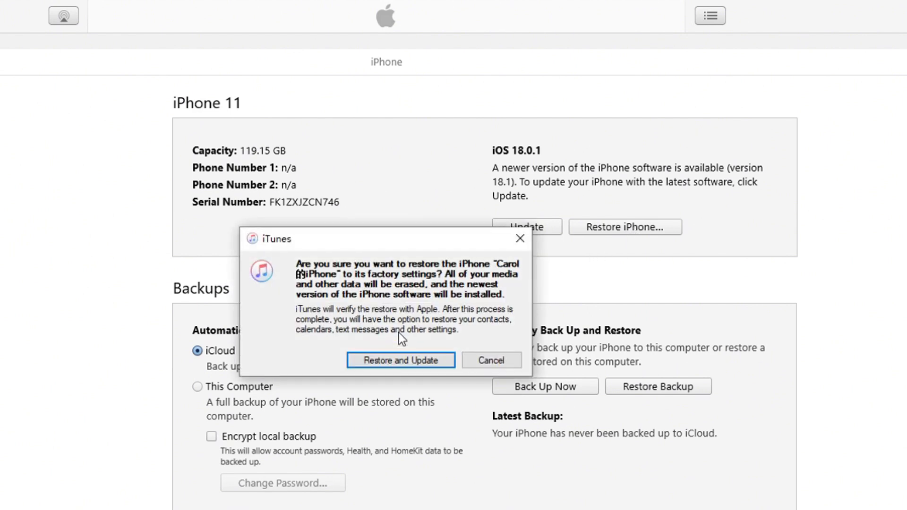
{"action": "left_click", "coordinate": [491, 360]}
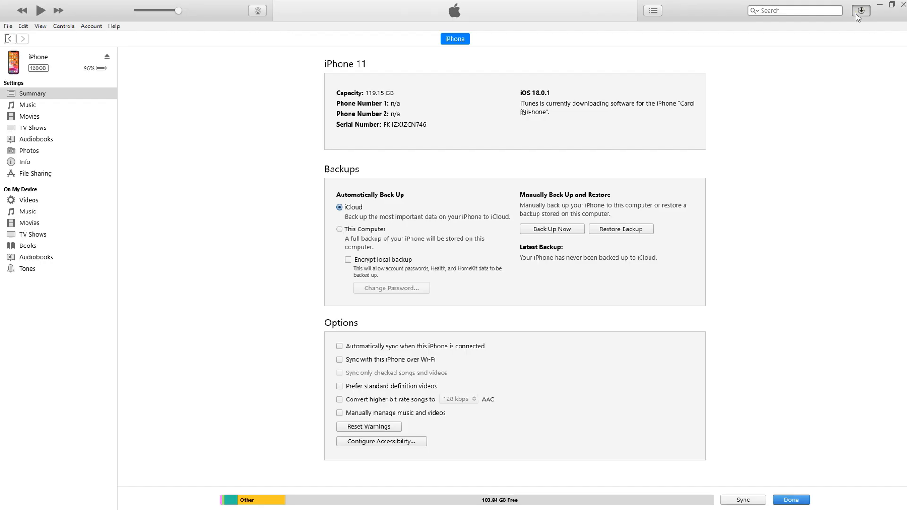
- Check the iPhone Software Update download at 3.37 of 7.39 GB, about 3 minutes left
{"action": "left_click", "coordinate": [862, 9]}
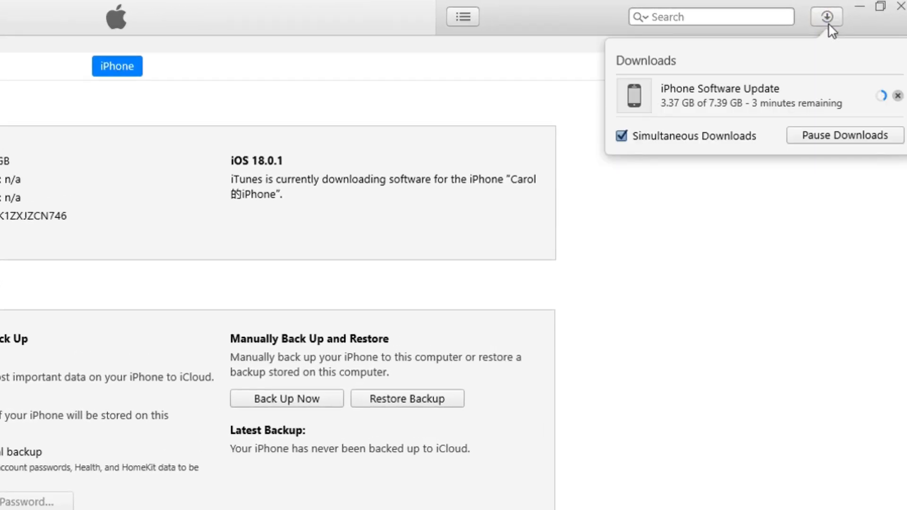
{"action": "mouse_move", "coordinate": [730, 214]}
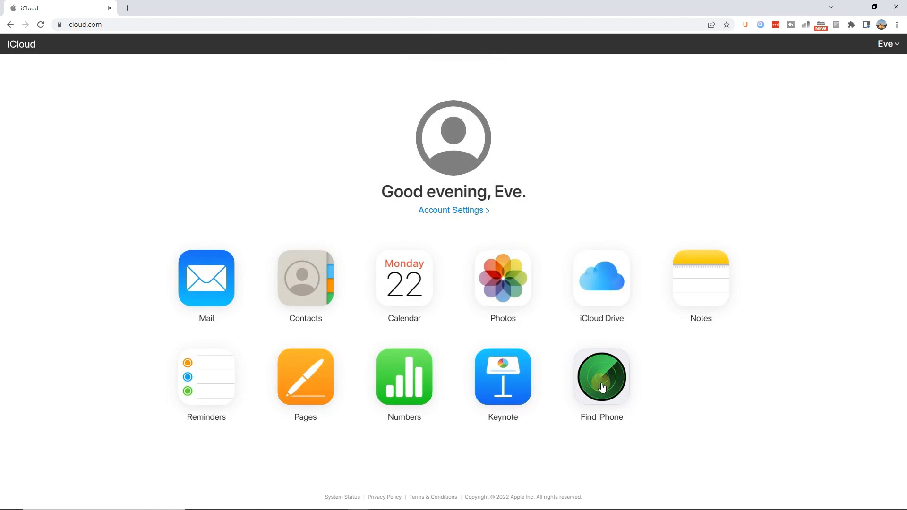
- Sign in to Find iPhone with the password, choose iPhone and request Erase iPhone
{"action": "left_click", "coordinate": [601, 377]}
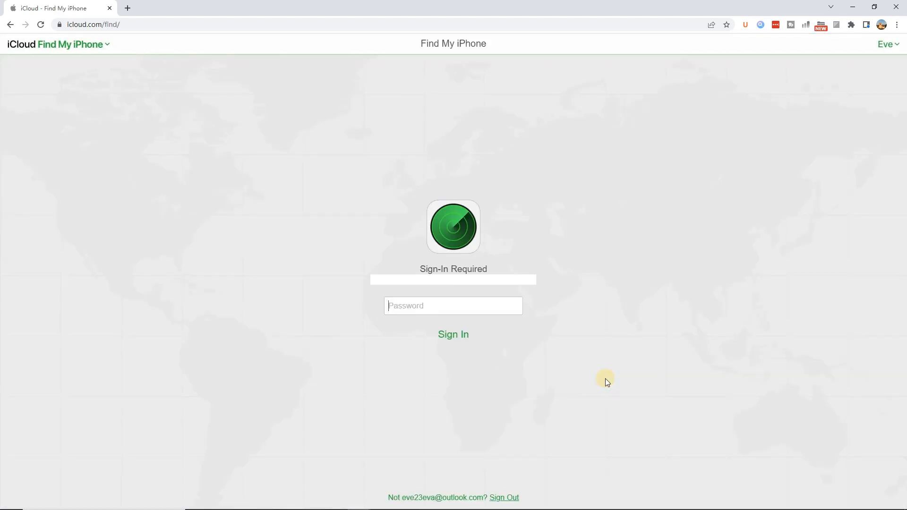
{"action": "type", "text": "password"}
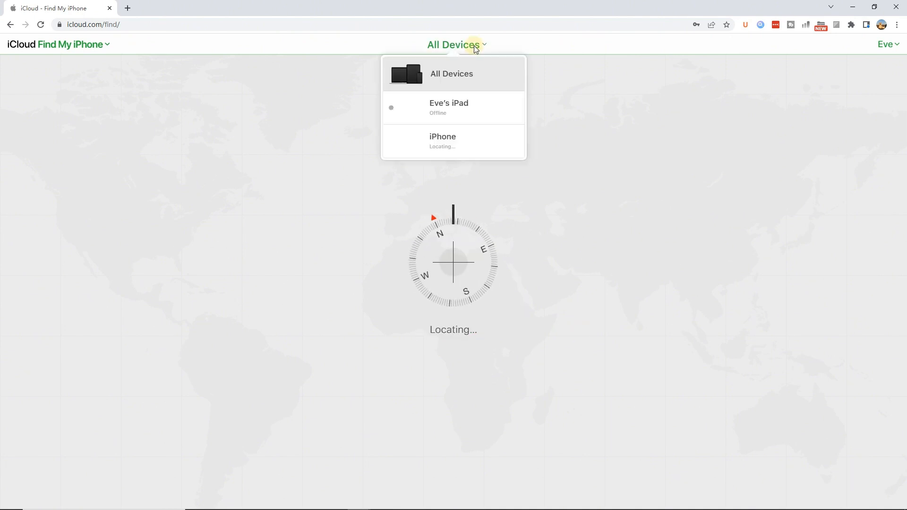
{"action": "left_click", "coordinate": [442, 141]}
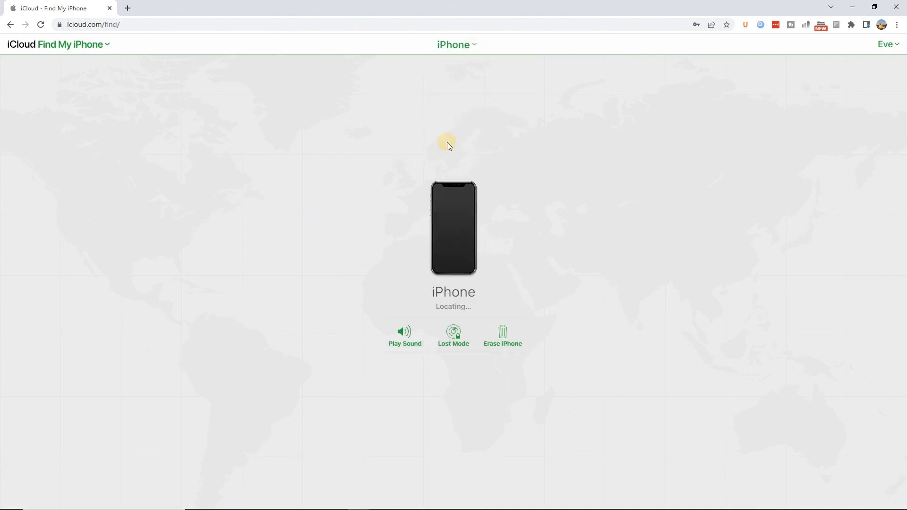
{"action": "left_click", "coordinate": [502, 336]}
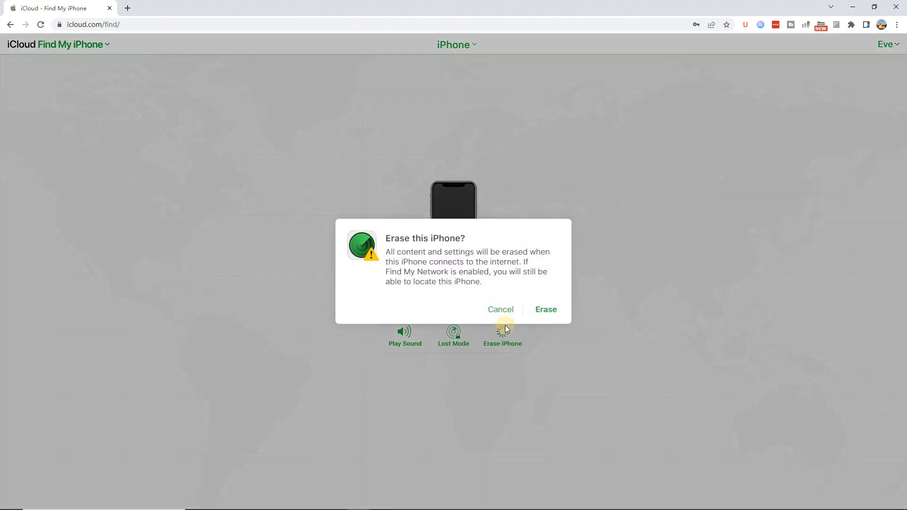